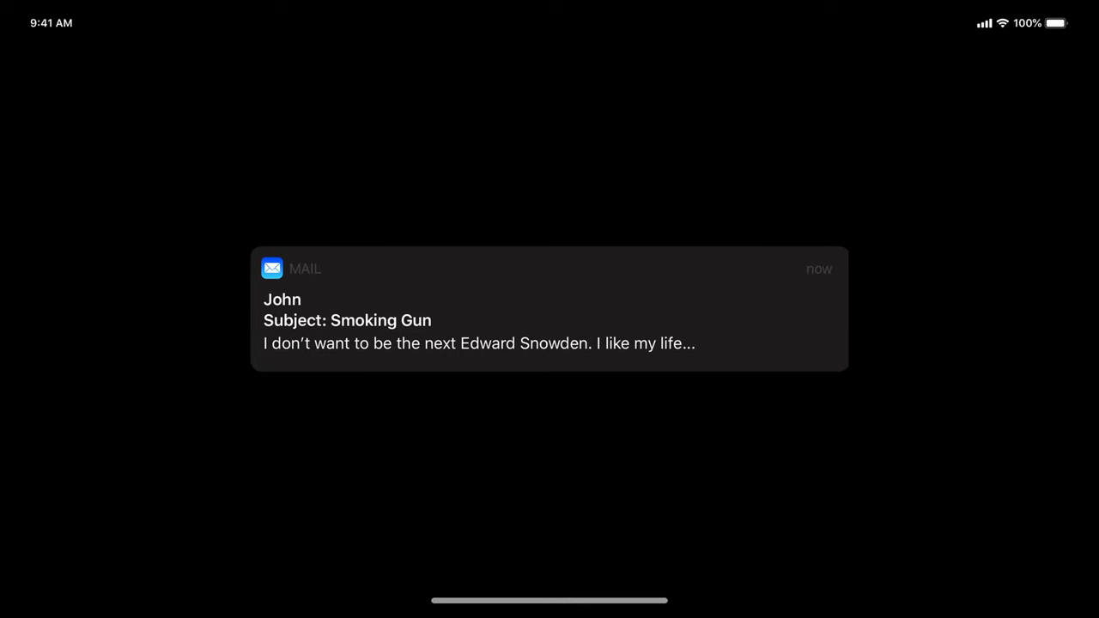
# Open John's 'Smoking Gun' email from the Mail notification banner.
pyautogui.click(550, 309)
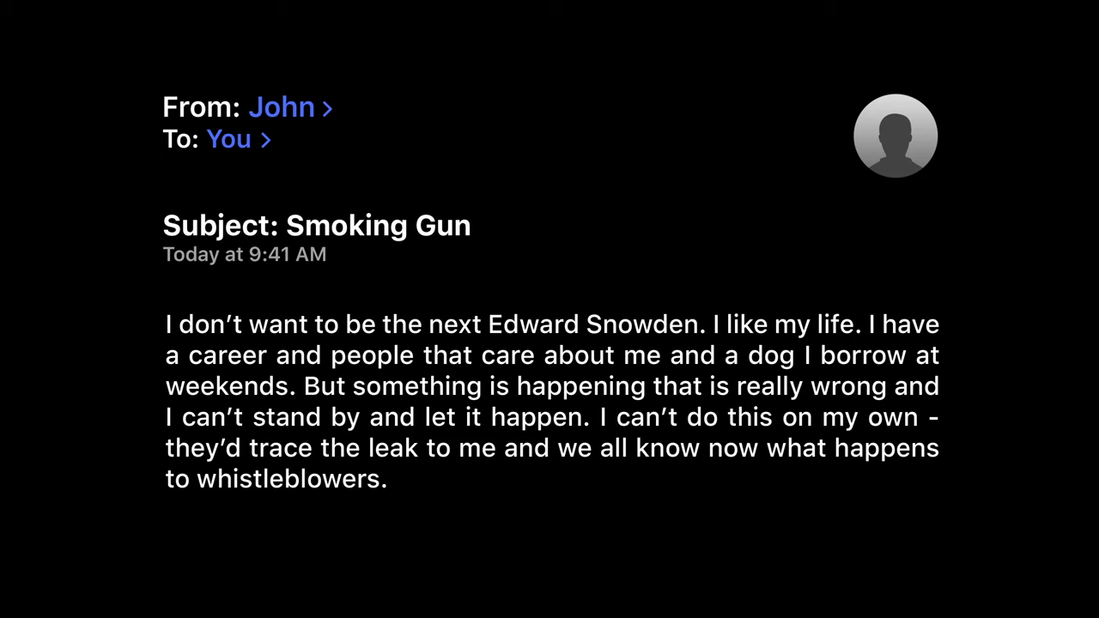